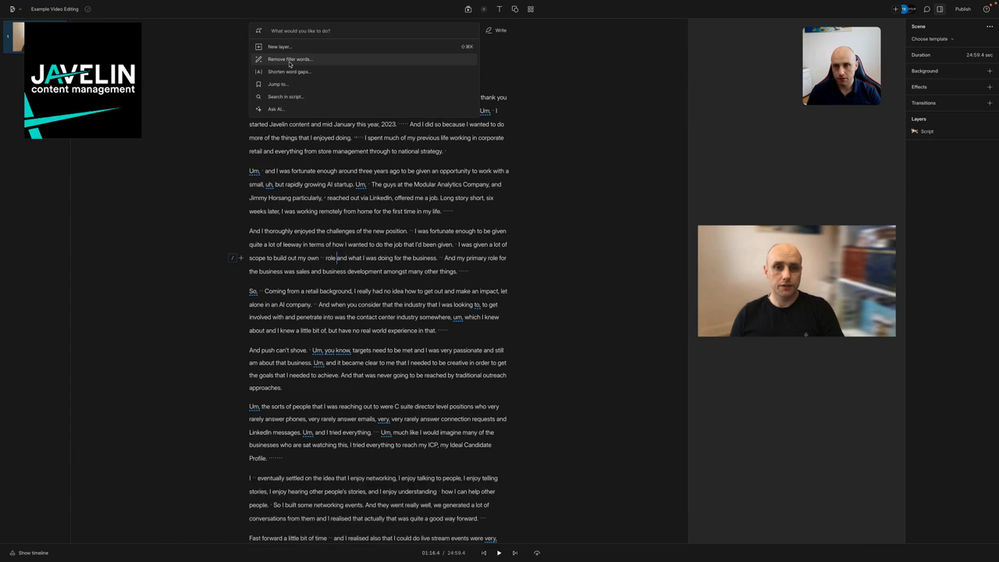
Step: Run Remove filler words from the command palette to locate every filler word in the transcript
{"action": "left_click", "coordinate": [291, 59]}
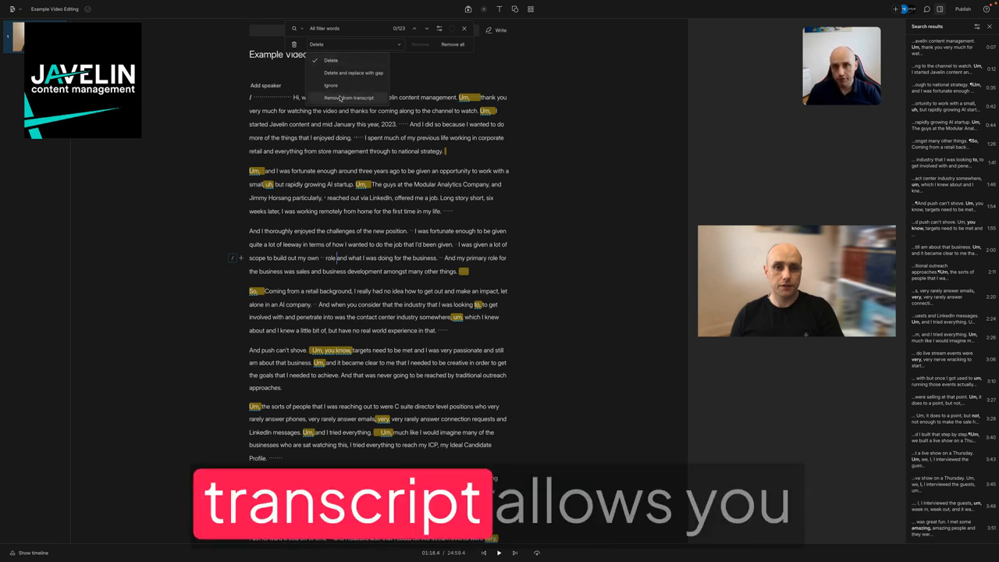
Step: Choose Remove from transcript and apply Remove all to delete every found filler word
{"action": "left_click", "coordinate": [352, 97]}
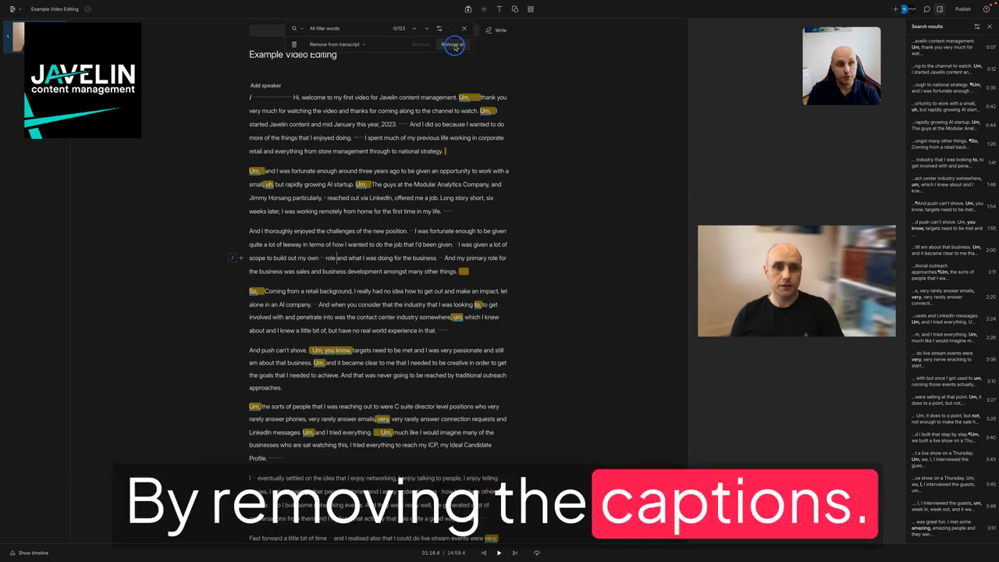
{"action": "left_click", "coordinate": [450, 44]}
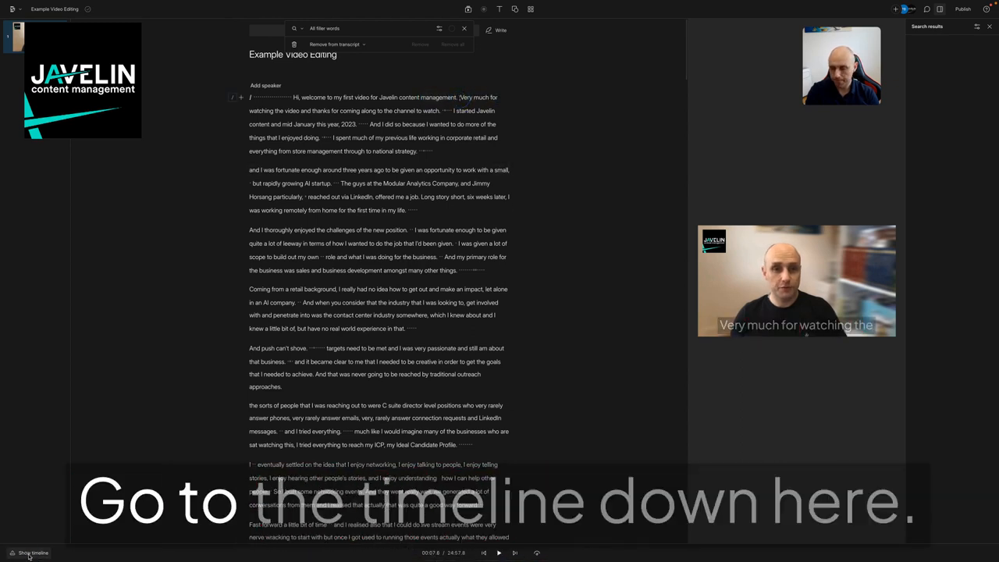
Step: Show the timeline beneath the transcript to check the filler-word cuts
{"action": "left_click", "coordinate": [38, 546]}
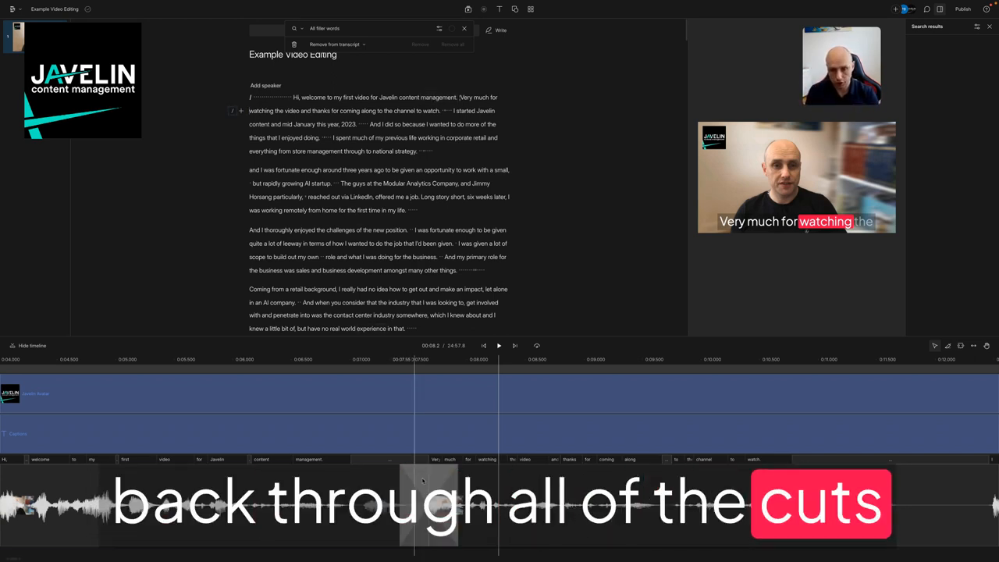
{"action": "left_click", "coordinate": [499, 346]}
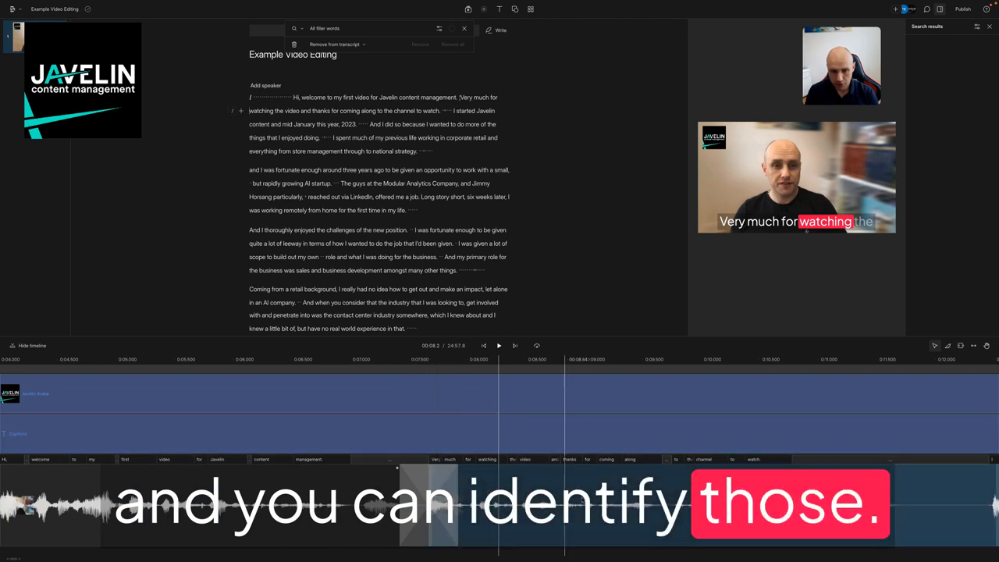